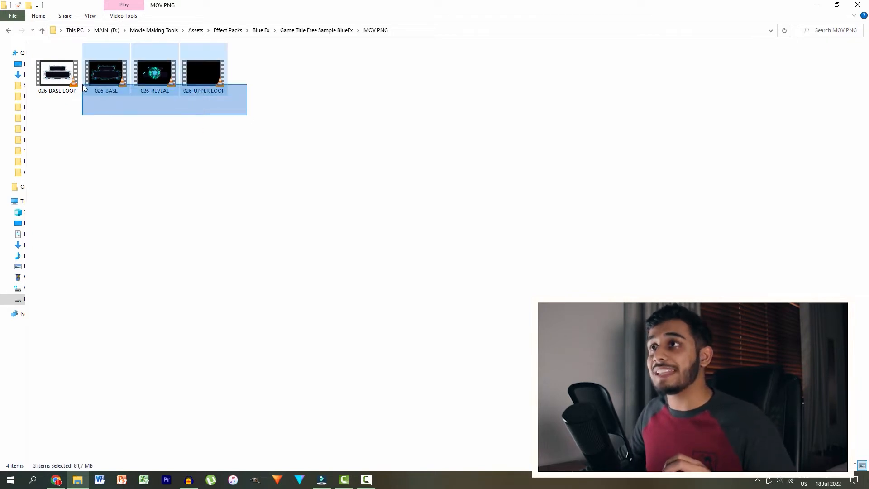
# Add 026-BASE LOOP to the three selected clips in the MOV PNG folder.
pyautogui.click(324, 480)
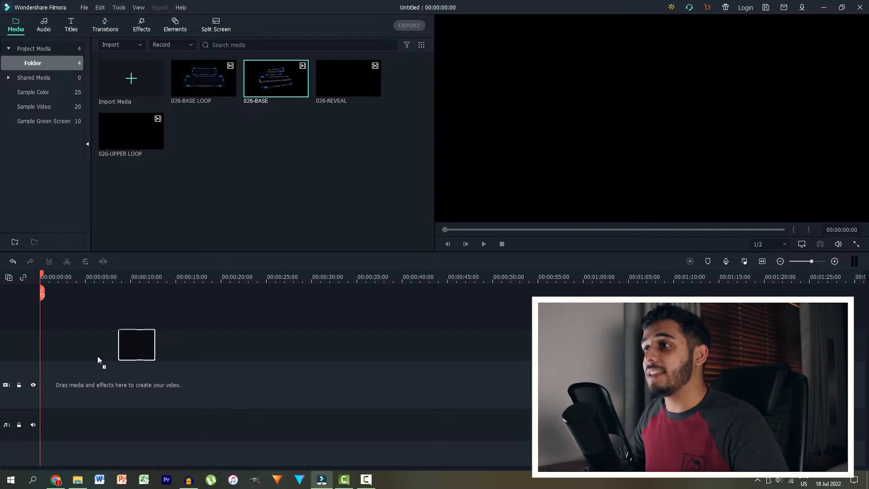
# Place 026-BASE on the timeline, accept the settings prompt, and put UPPER LOOP after REVEAL.
pyautogui.moveTo(276, 78); pyautogui.dragTo(136, 344)
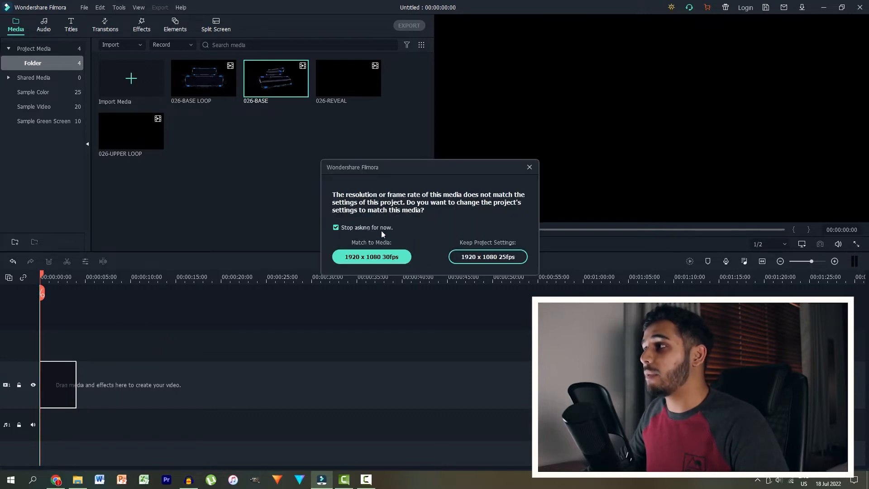
pyautogui.click(486, 256)
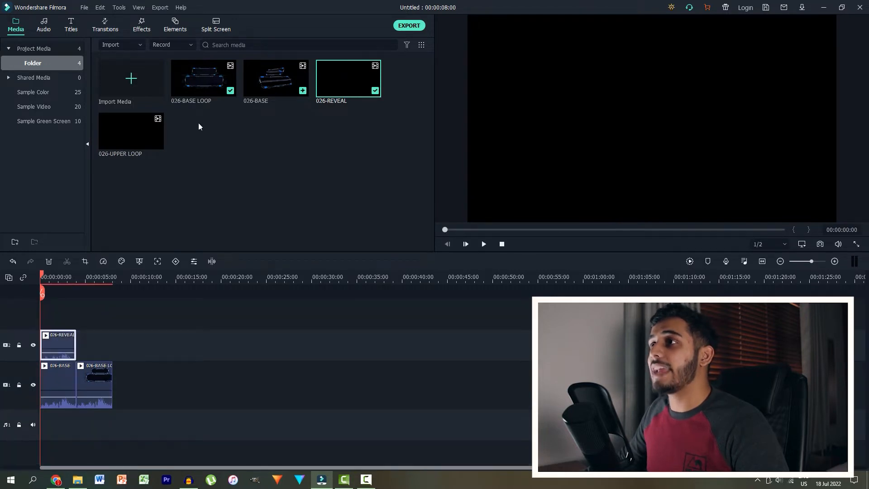
pyautogui.moveTo(130, 130); pyautogui.dragTo(94, 343)
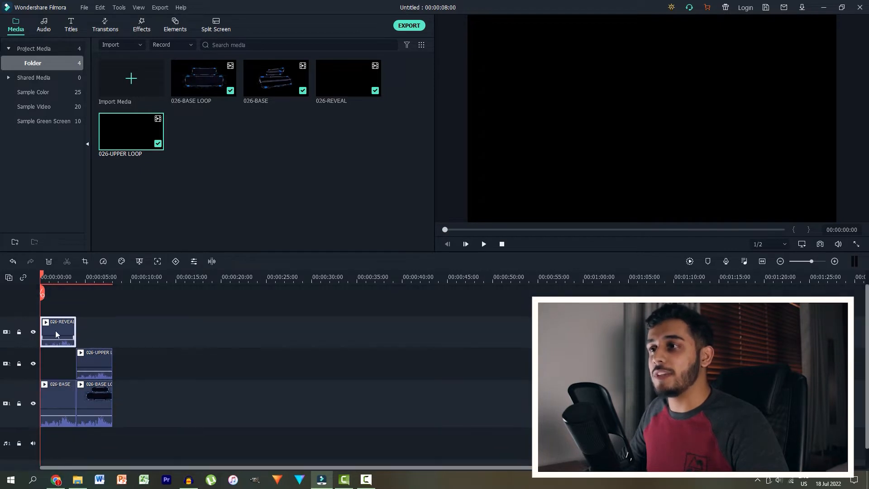
pyautogui.moveTo(57, 331); pyautogui.dragTo(57, 363)
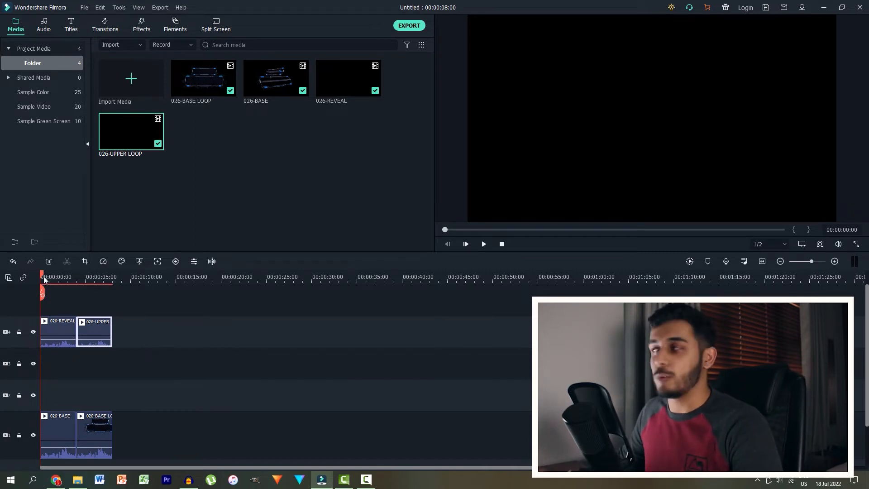
# Preview the stacked intro and lower playback quality from 1/2 to 1/8.
pyautogui.click(483, 244)
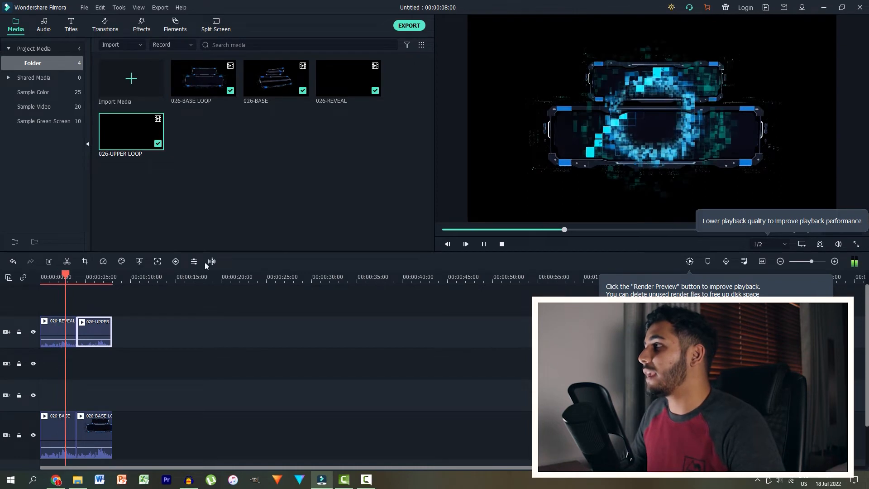
pyautogui.click(768, 244)
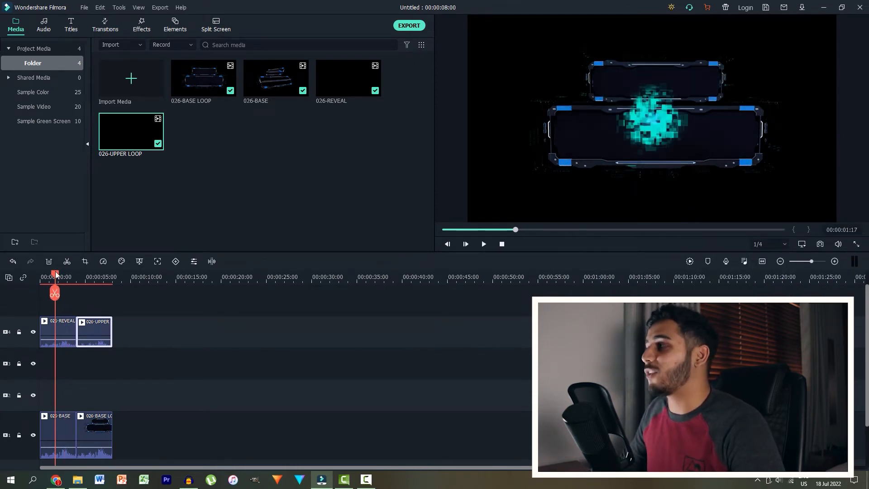
pyautogui.click(484, 244)
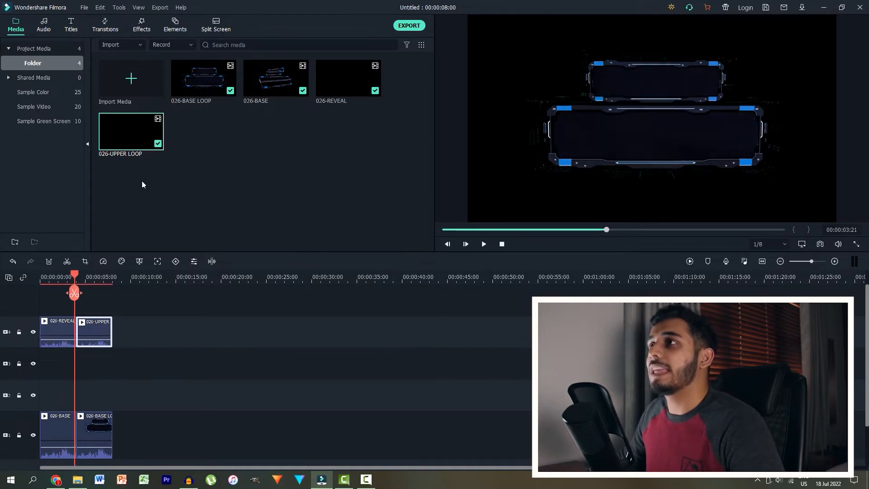
pyautogui.click(71, 25)
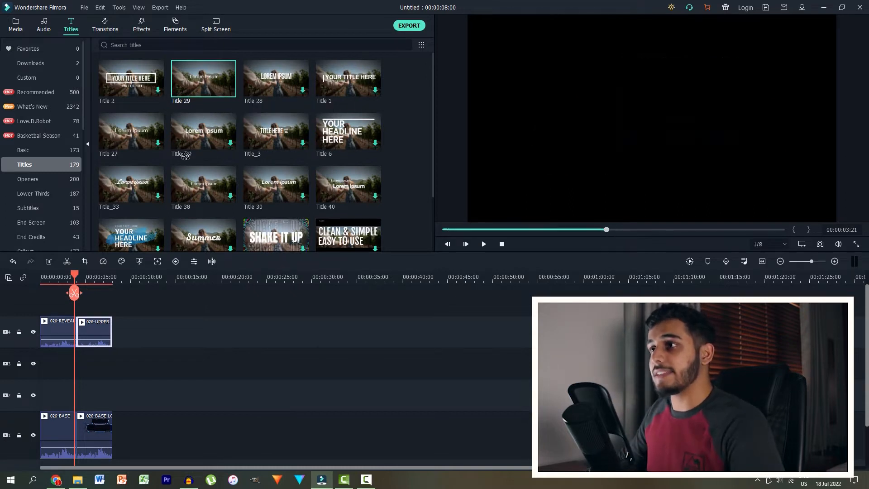
# Add a Title 27 on track 3 reading FREE INTRO with a smaller font size.
pyautogui.moveTo(203, 77); pyautogui.dragTo(62, 363)
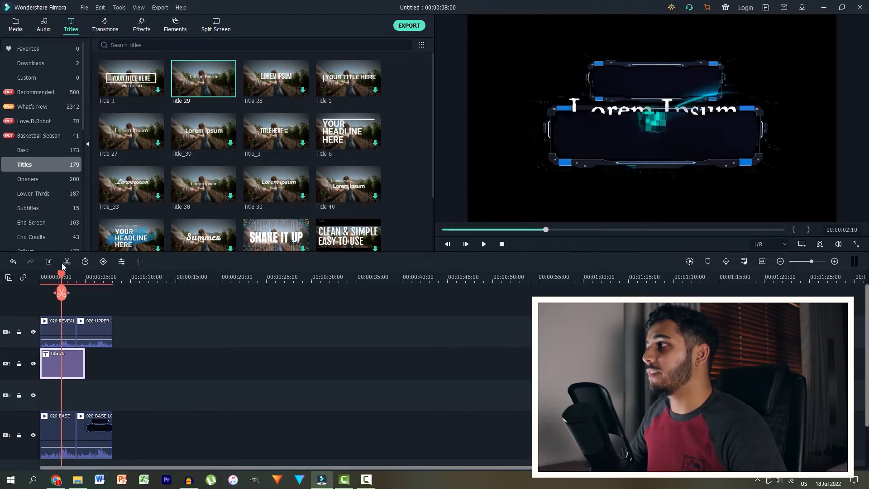
pyautogui.doubleClick(62, 363)
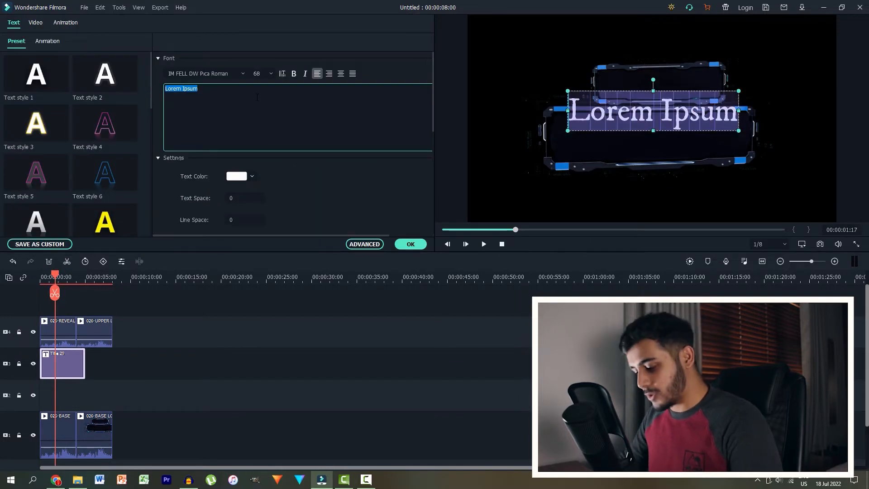
pyautogui.write('FREE')
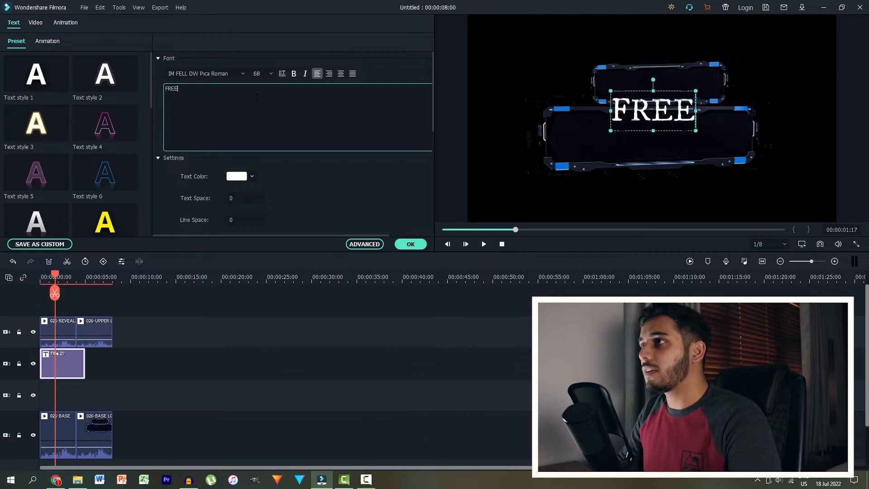
pyautogui.write('INTRO')
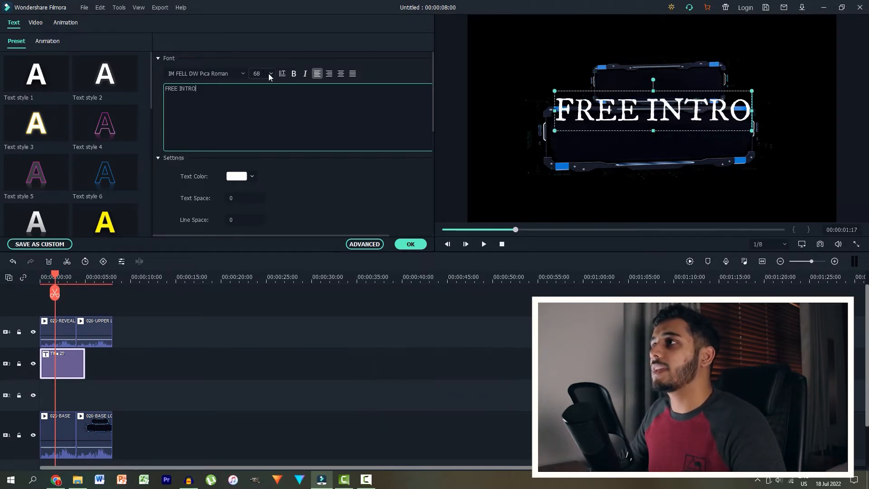
pyautogui.click(270, 73)
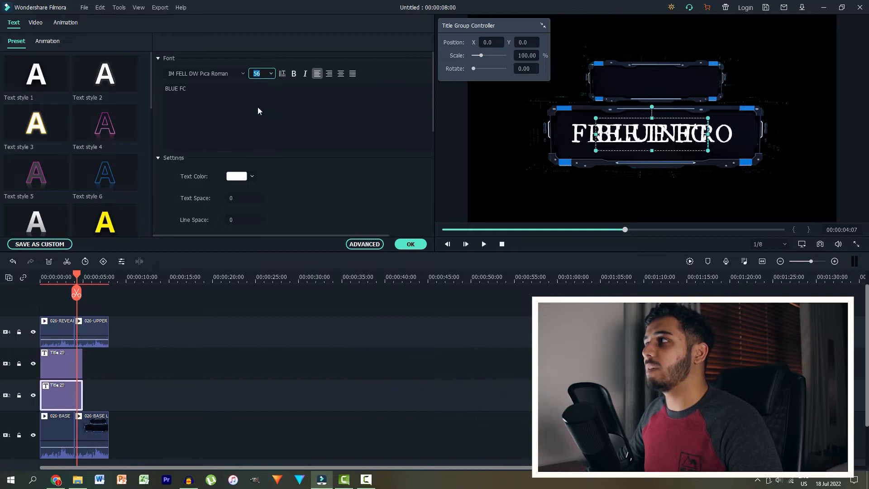
# Set the second title's font size to 32 and correct its text to BLUE FX.
pyautogui.write('32')
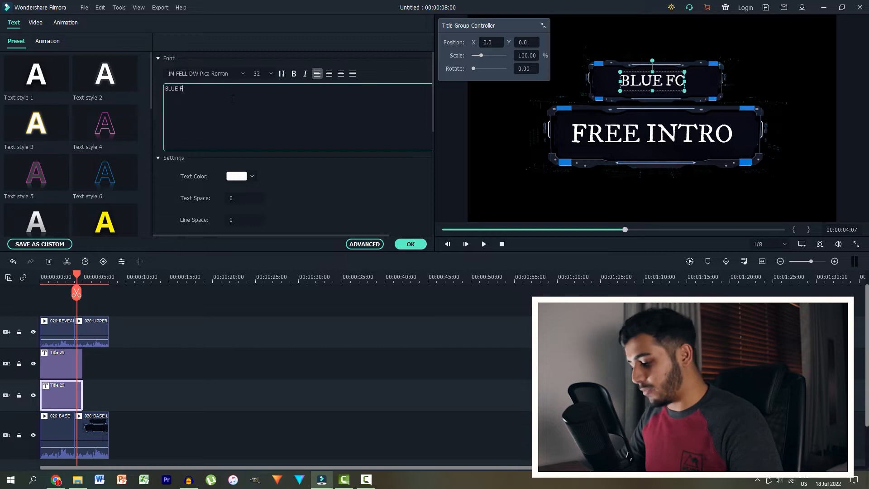
pyautogui.write('x')
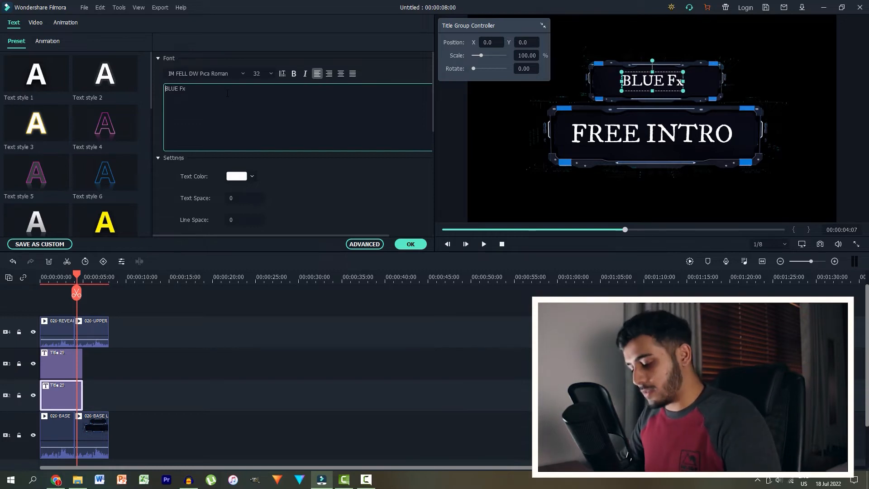
pyautogui.press('capslock')
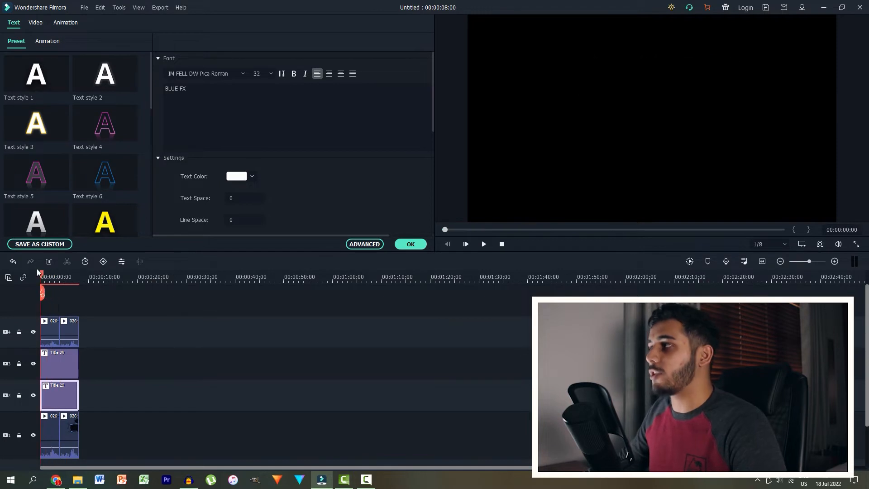
# Play and pause the intro preview to check FREE INTRO's timing against the reveal.
pyautogui.click(483, 244)
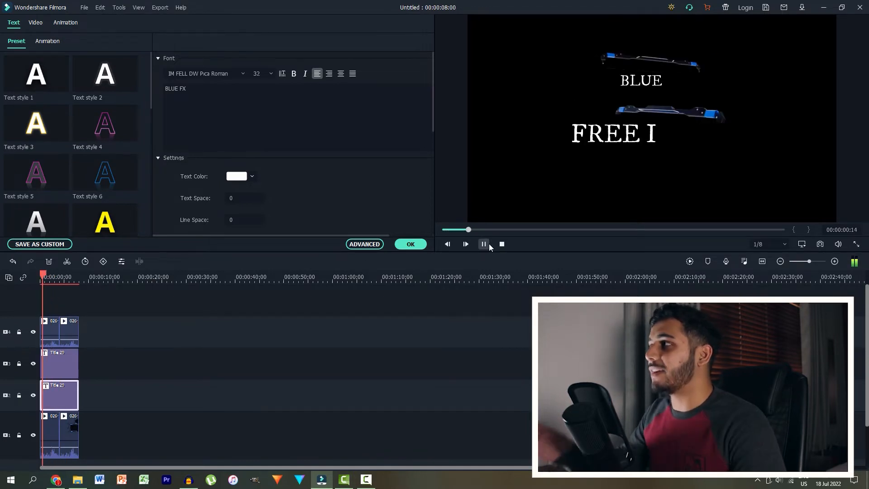
pyautogui.click(483, 244)
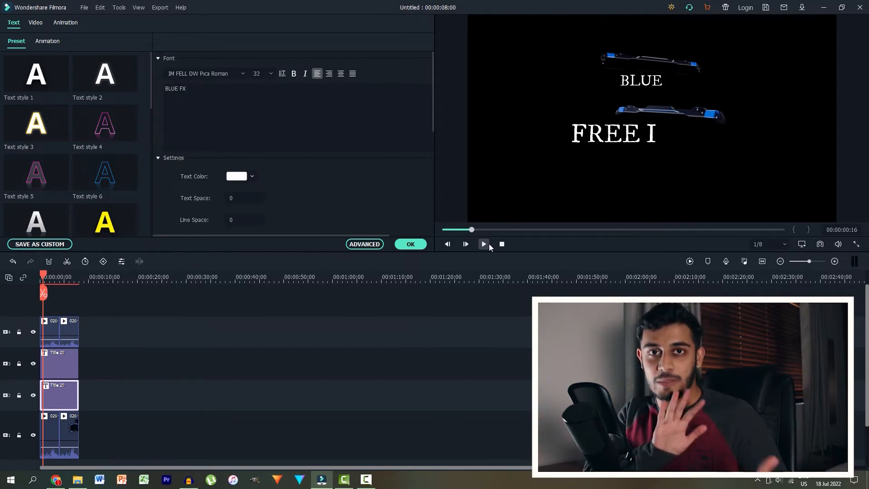
pyautogui.click(483, 244)
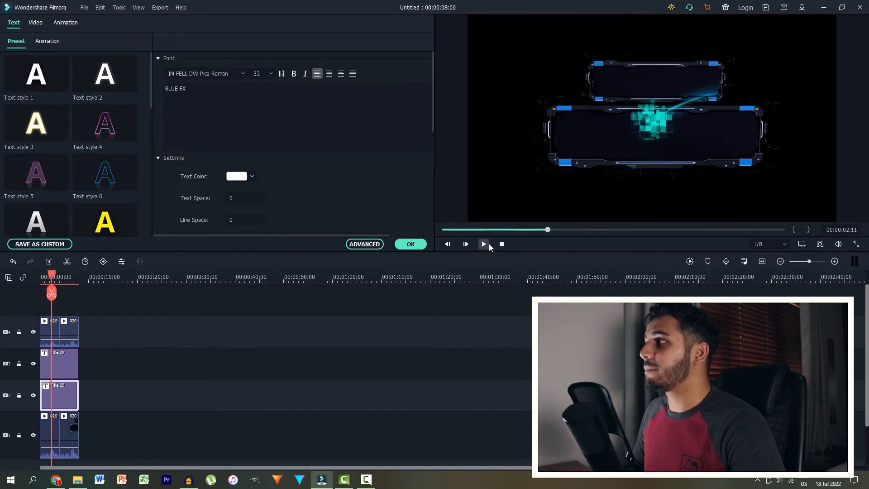
pyautogui.click(59, 363)
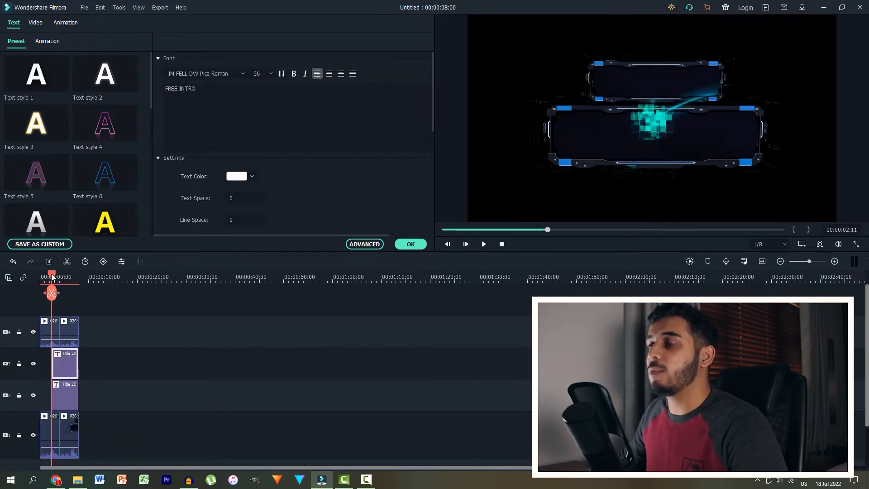
pyautogui.click(483, 244)
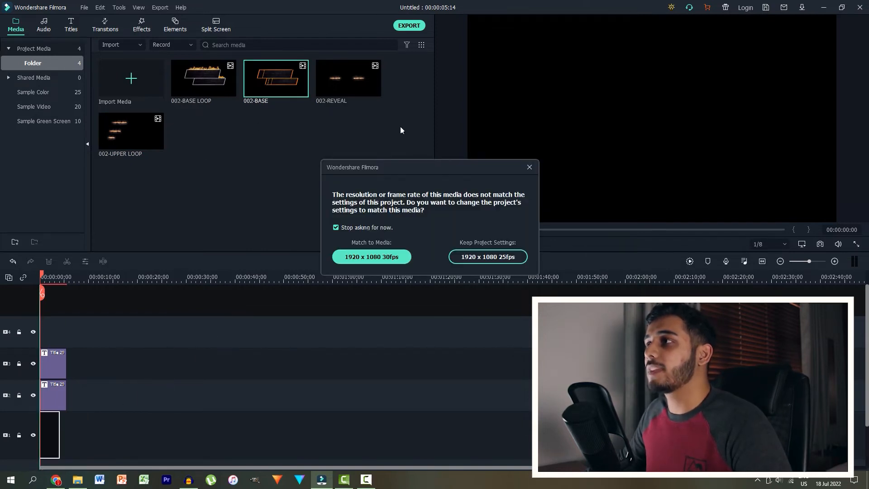
# Accept the project settings mismatch prompt for the imported 002 clips.
pyautogui.click(487, 256)
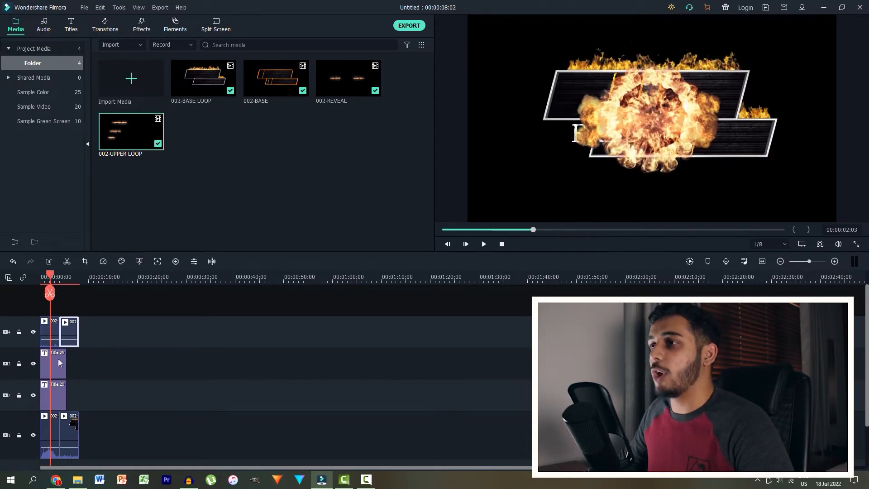
# Select the FREE INTRO title and drag the titles right, after the fiery reveal.
pyautogui.click(53, 363)
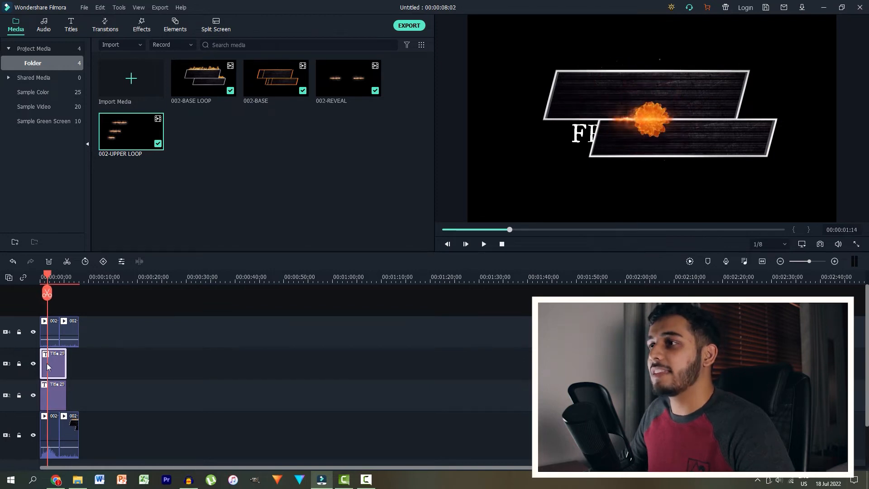
pyautogui.moveTo(65, 363); pyautogui.dragTo(80, 364)
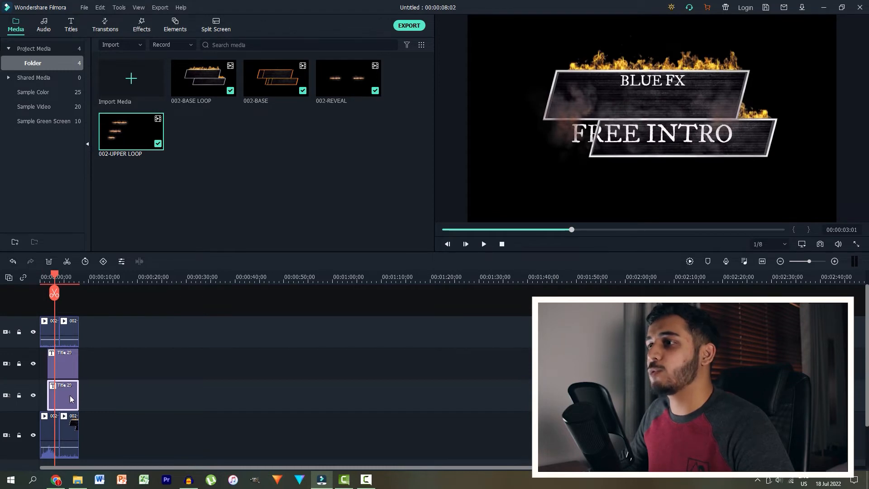
# Resize the FREE INTRO title to fit inside the lower fiery frame.
pyautogui.doubleClick(63, 395)
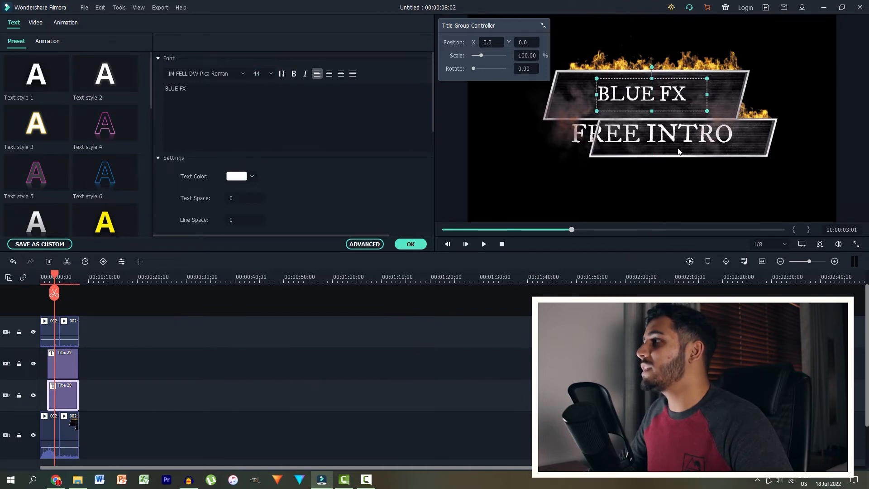
pyautogui.click(64, 363)
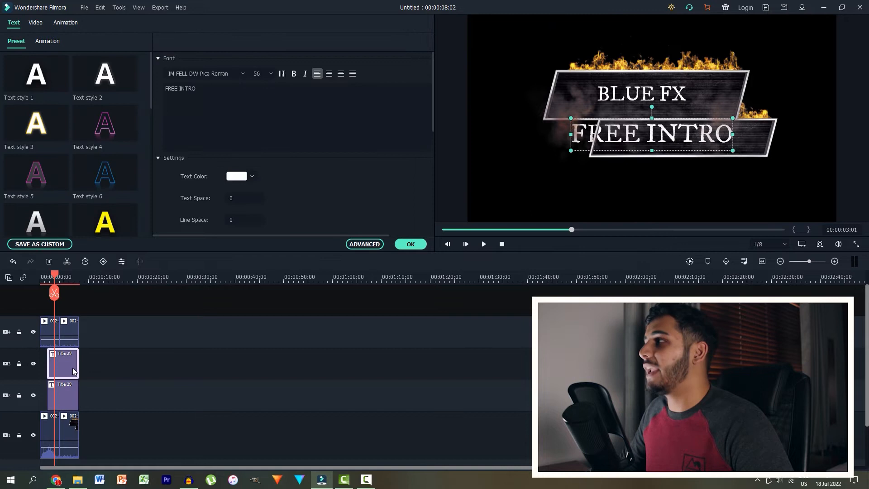
pyautogui.click(257, 73)
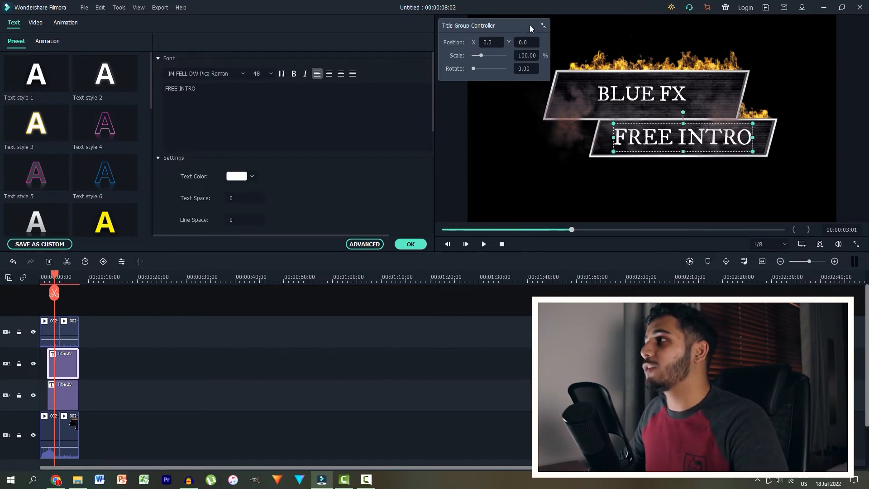
pyautogui.click(15, 25)
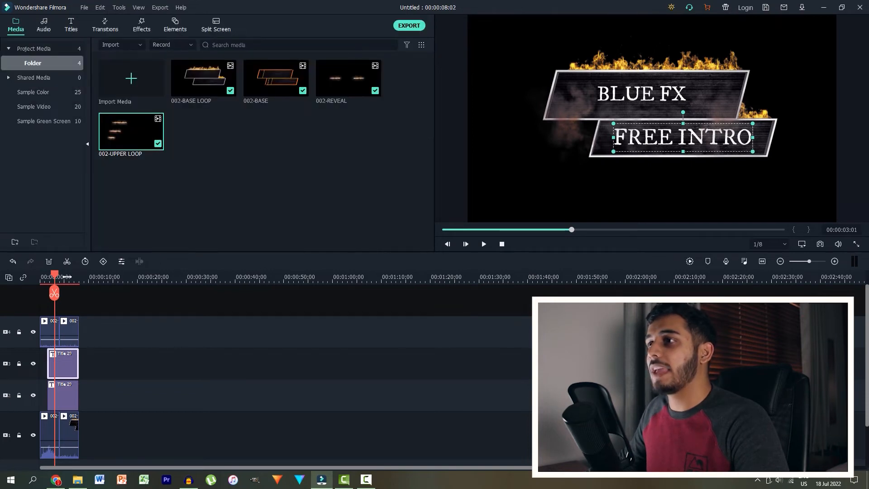
# Play back the finished fiery second intro from the beginning.
pyautogui.click(483, 244)
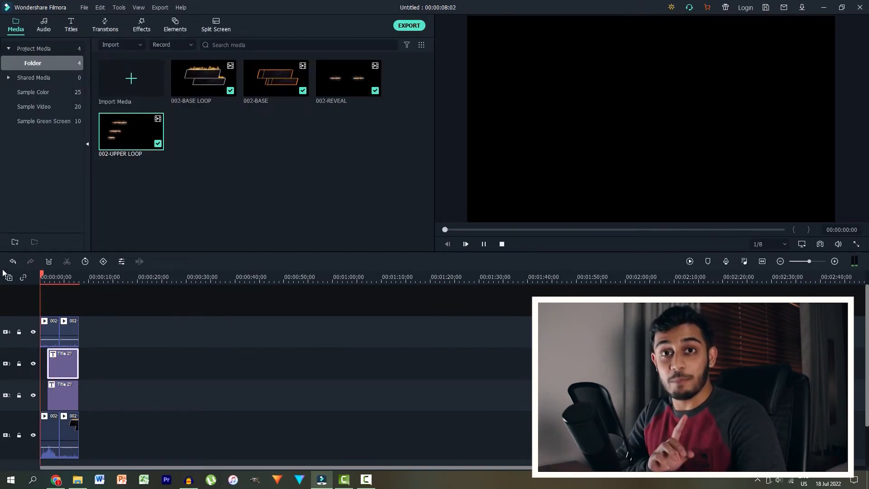
pyautogui.click(464, 244)
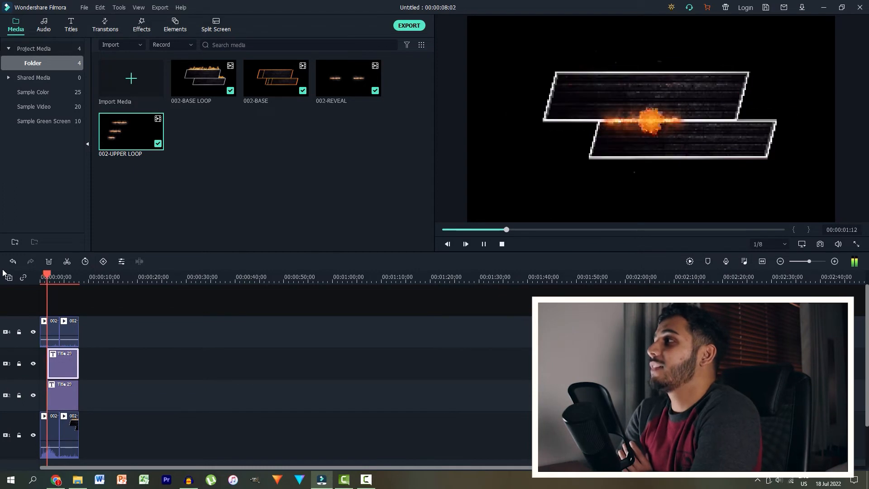
pyautogui.click(465, 244)
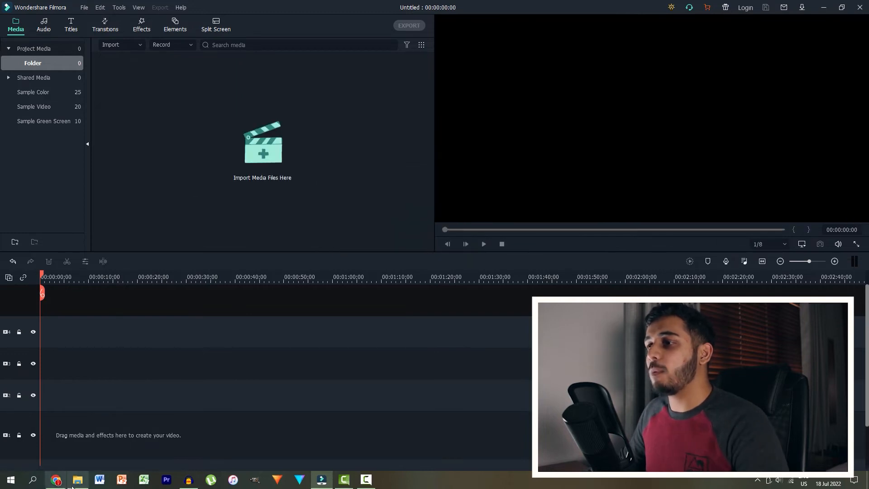
# Start importing the lens flare, blue ribbon, background and BlueFX logo files.
pyautogui.click(77, 479)
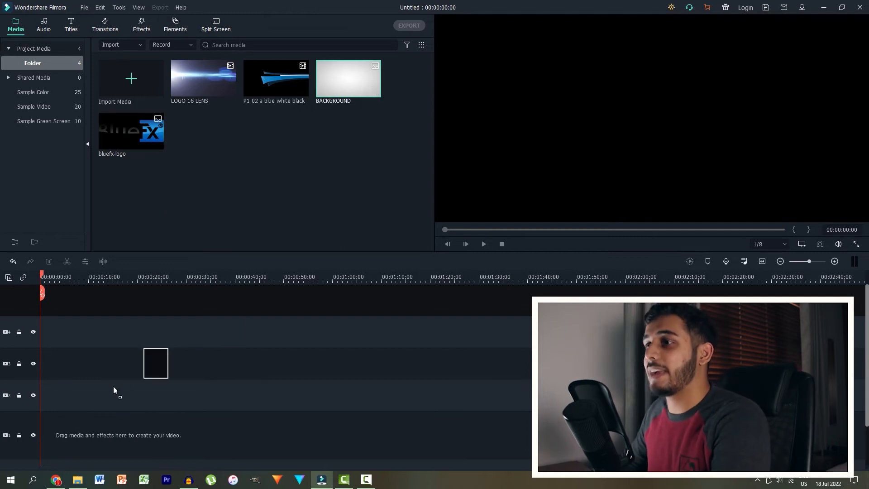
# Place BACKGROUND on track 1, the blue ribbon on track 3, and bluefx-logo on track 2.
pyautogui.moveTo(348, 77); pyautogui.dragTo(51, 435)
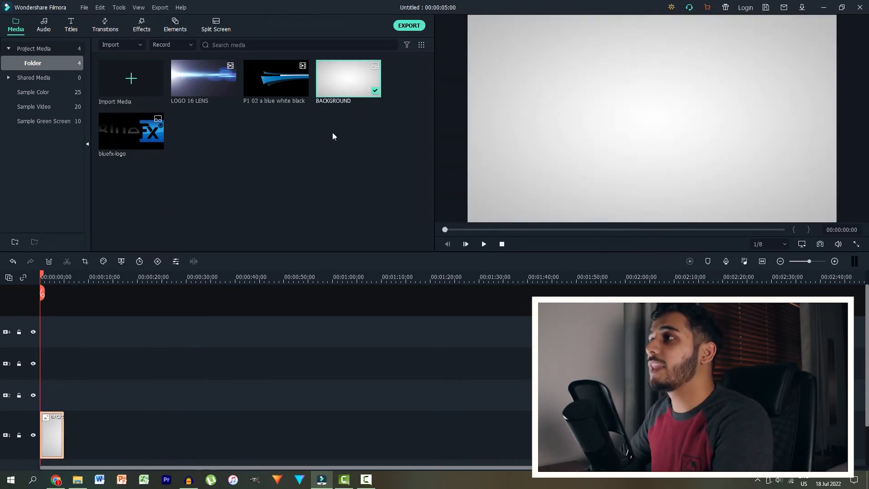
pyautogui.click(275, 77)
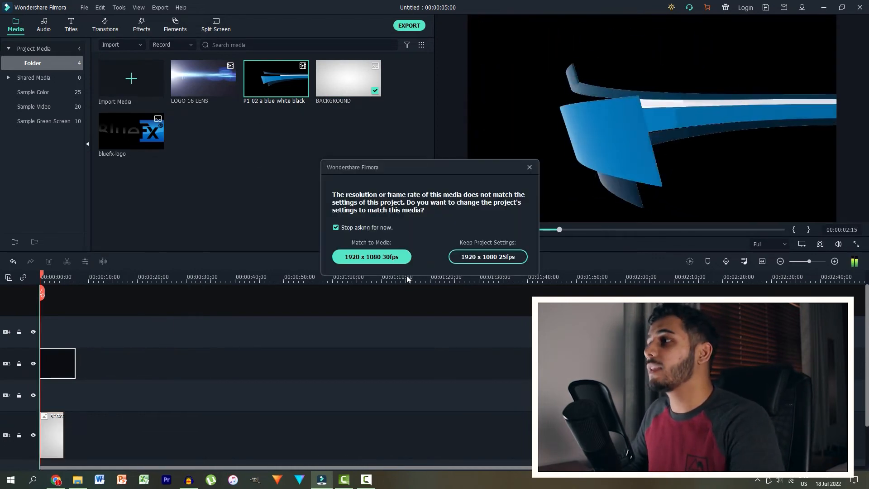
pyautogui.click(487, 257)
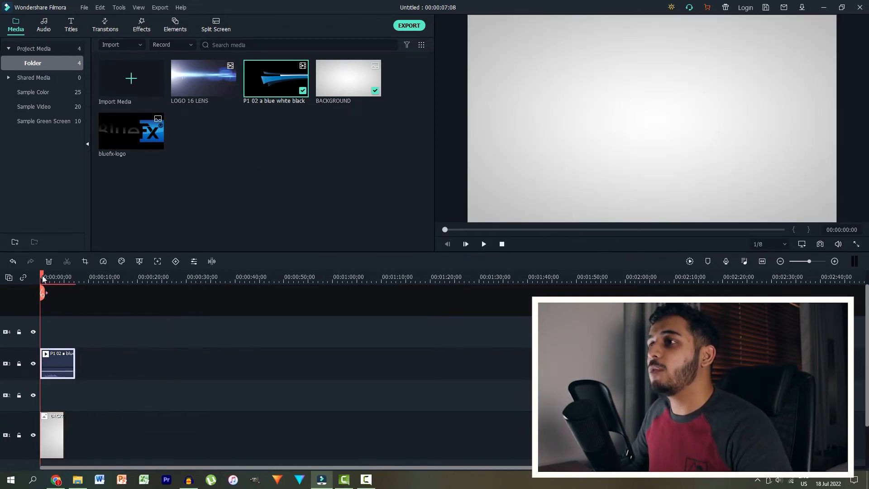
pyautogui.click(483, 244)
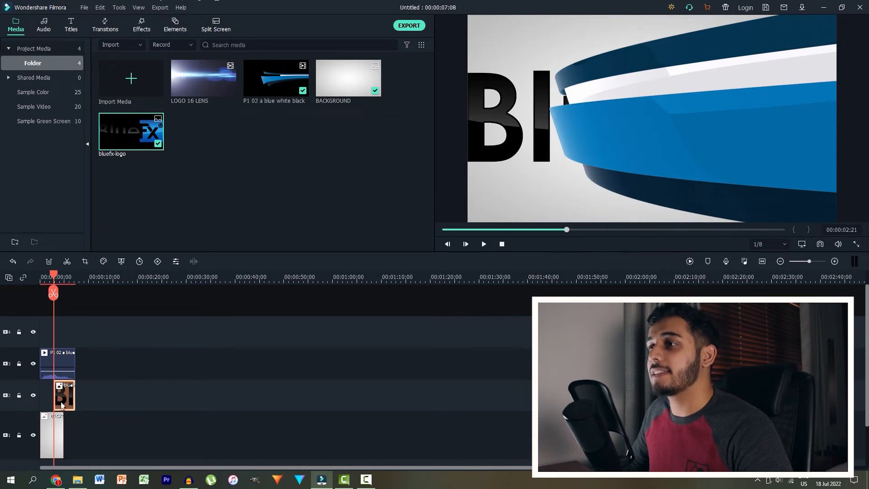
# Scale the BlueFX logo clip down to about half size, preview, and confirm.
pyautogui.doubleClick(64, 395)
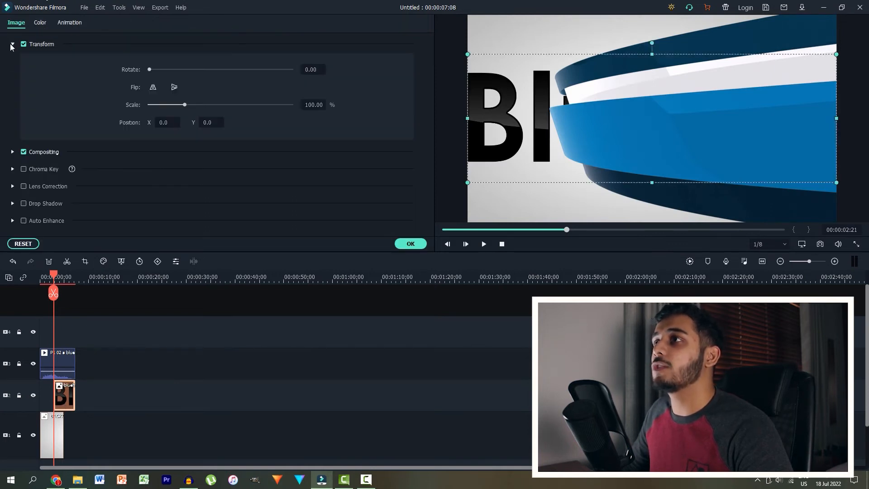
pyautogui.moveTo(191, 105); pyautogui.dragTo(172, 105)
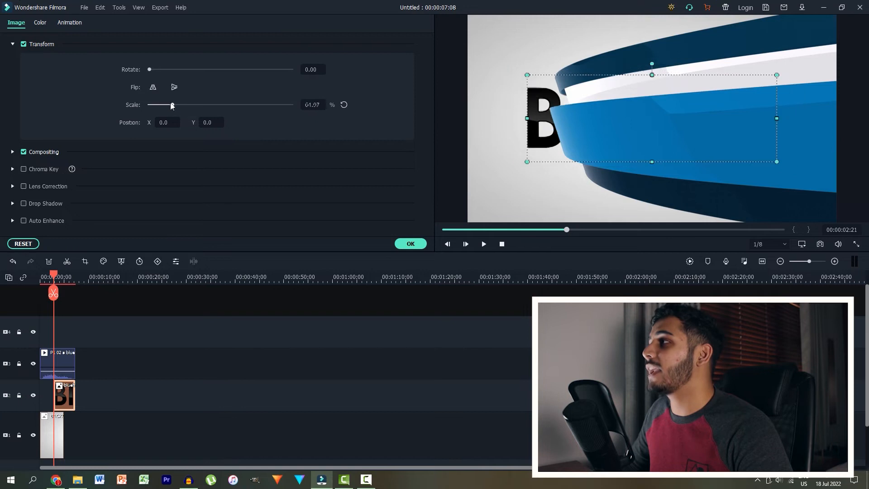
pyautogui.moveTo(171, 105); pyautogui.dragTo(163, 105)
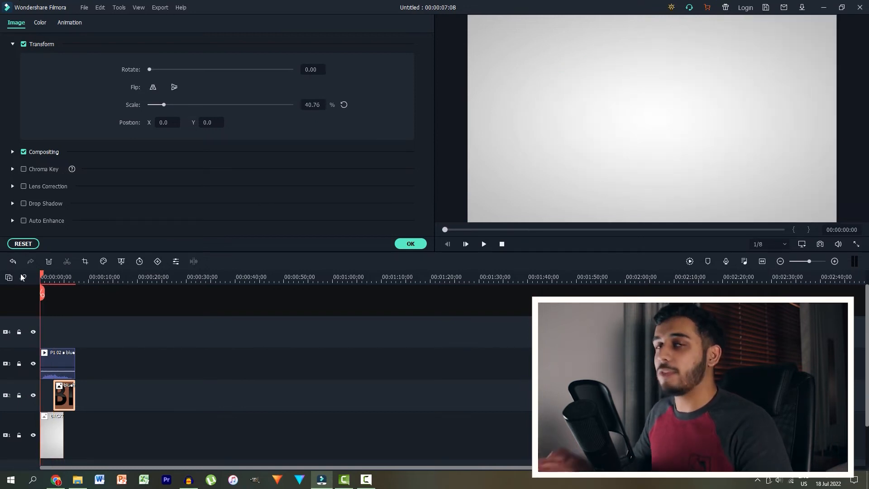
pyautogui.click(483, 244)
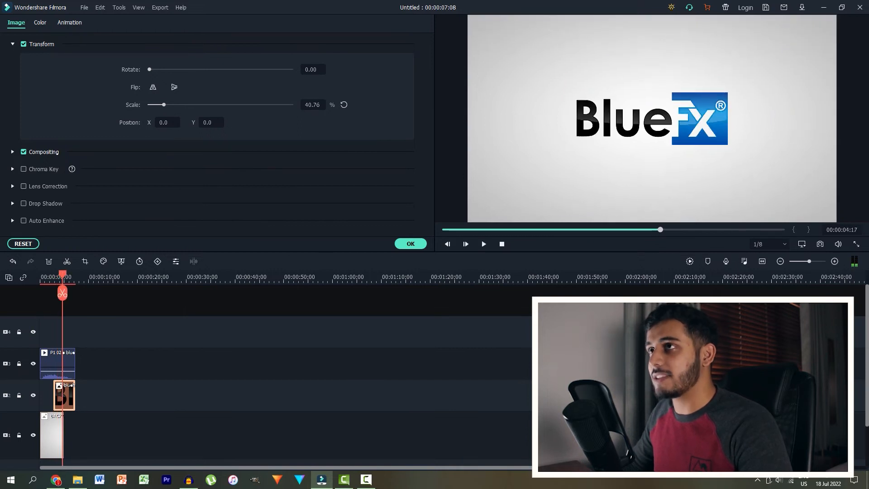
pyautogui.moveTo(407, 235)
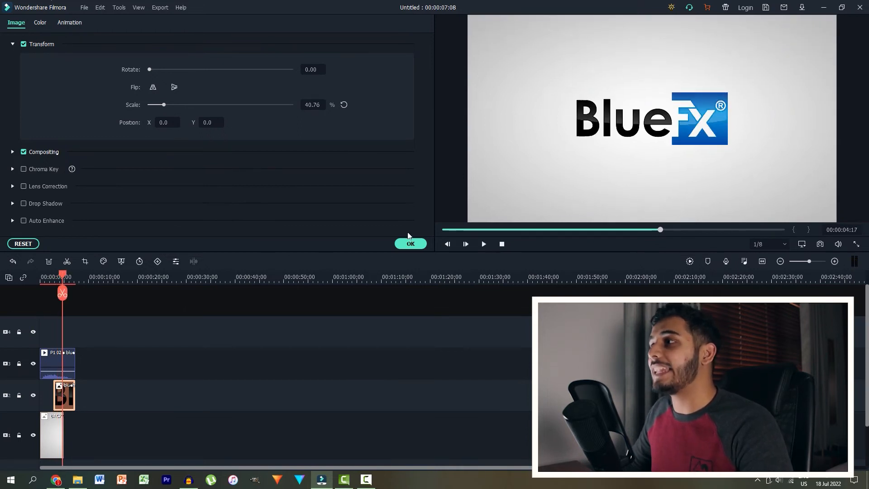
pyautogui.click(15, 24)
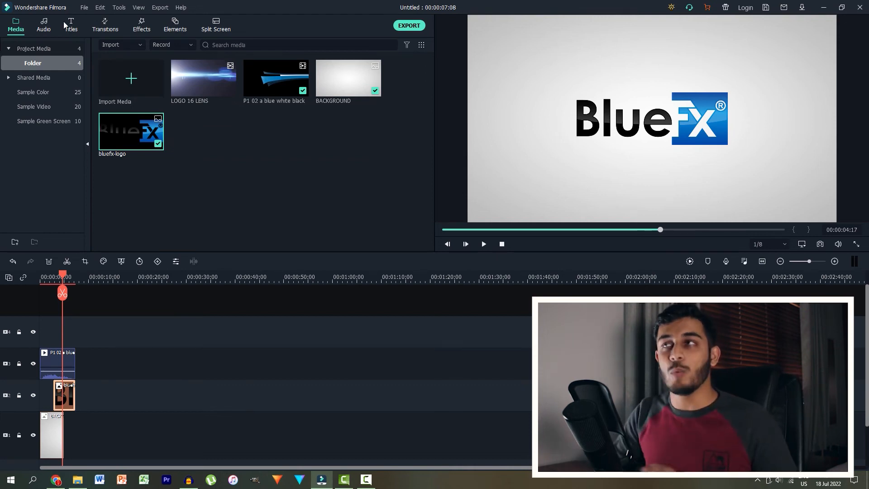
# Add Title_39 on track 4 and extend the background and logo clips to match it.
pyautogui.click(71, 24)
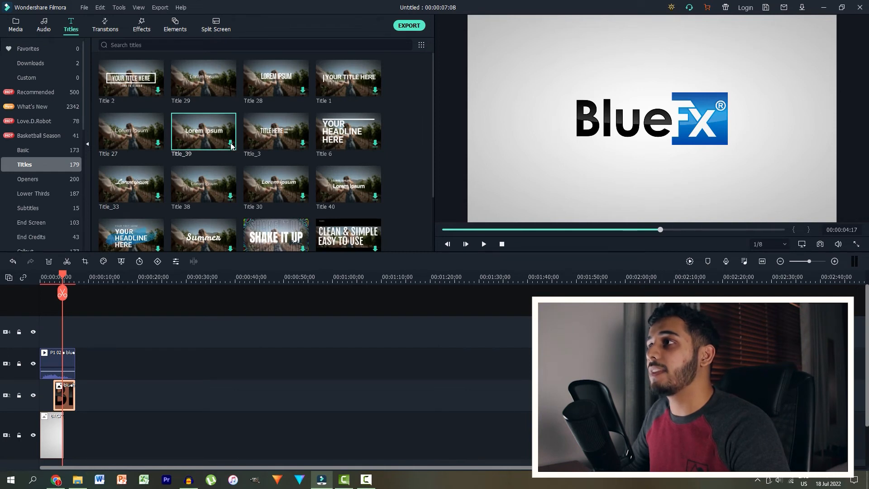
pyautogui.moveTo(203, 133)
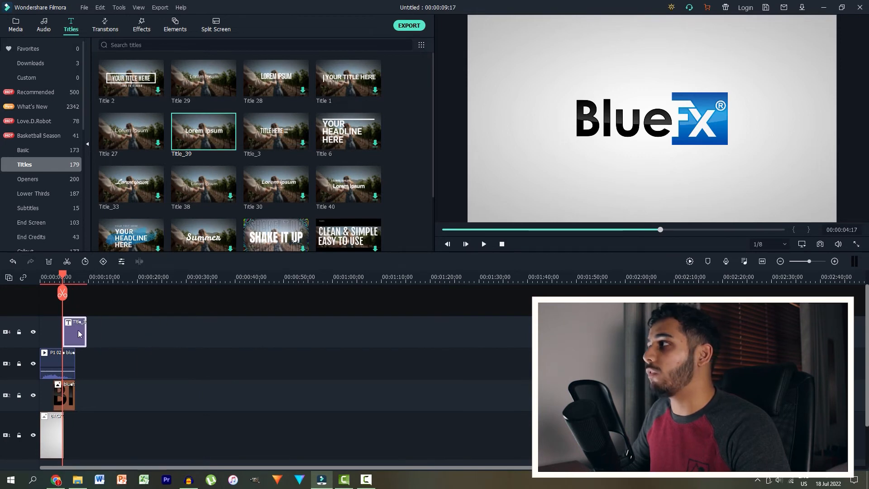
pyautogui.click(482, 244)
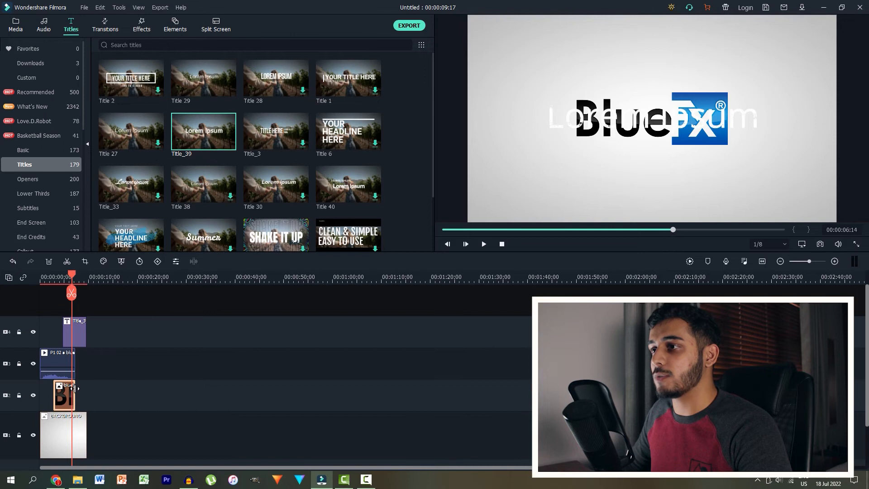
pyautogui.click(482, 244)
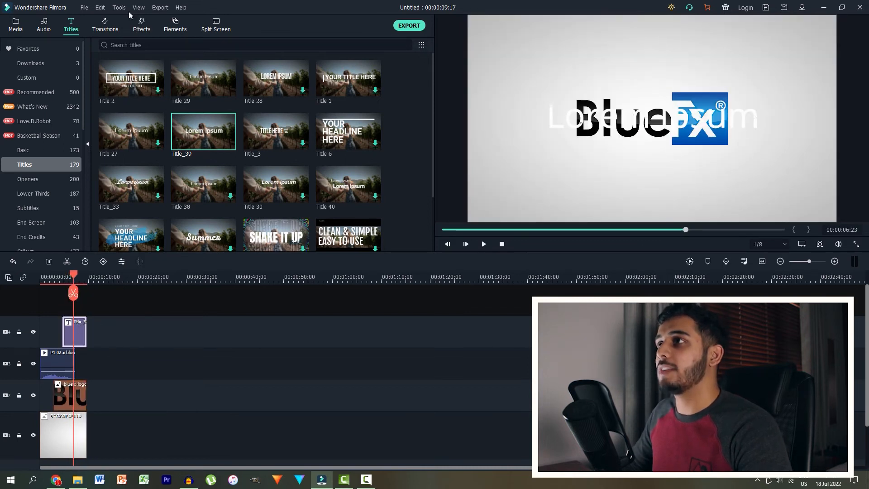
# Change the title to 'SUBSCRIBE BELOW' at font size 22, placed below the logo.
pyautogui.doubleClick(74, 332)
pyautogui.write('SUBSCRIBE BELOW')
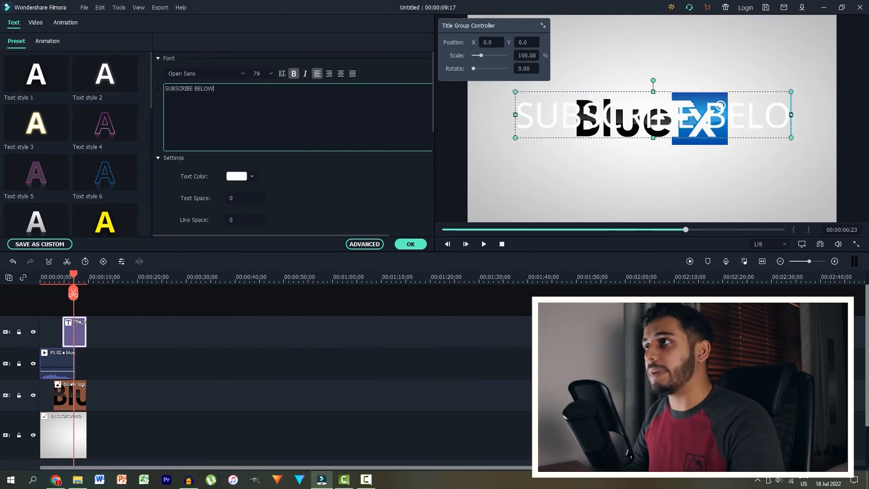
pyautogui.click(269, 73)
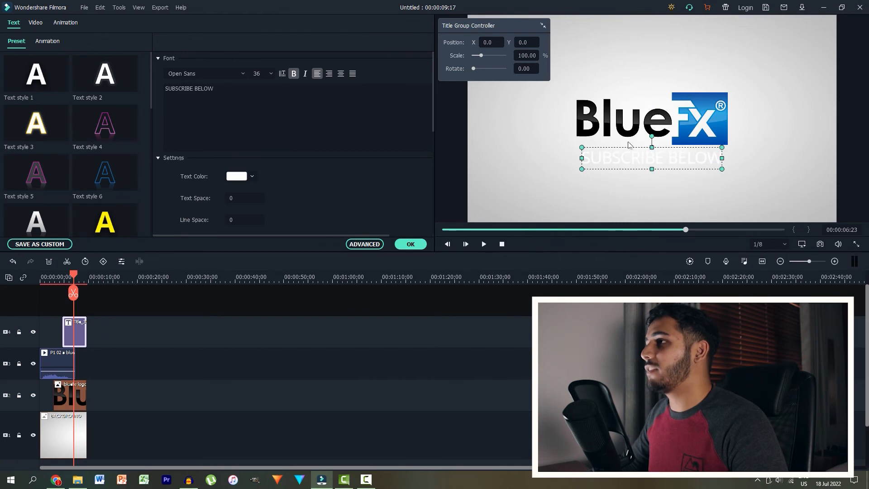
pyautogui.click(270, 73)
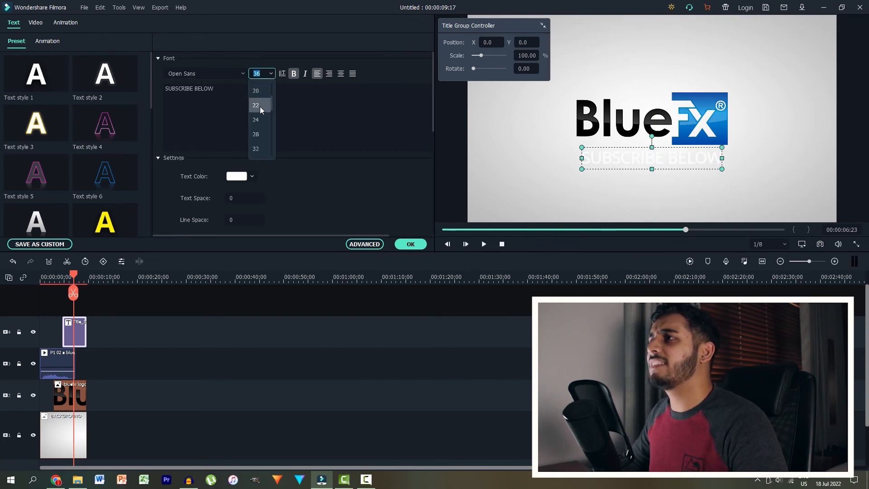
pyautogui.click(255, 106)
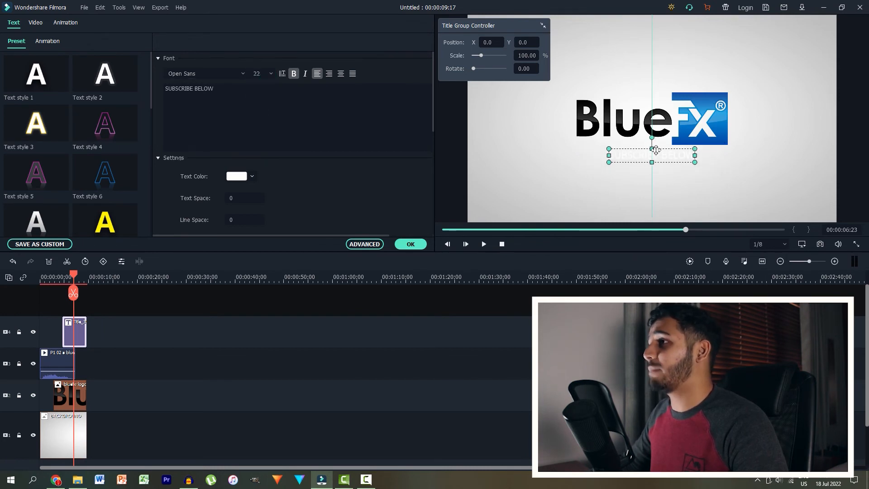
pyautogui.click(252, 176)
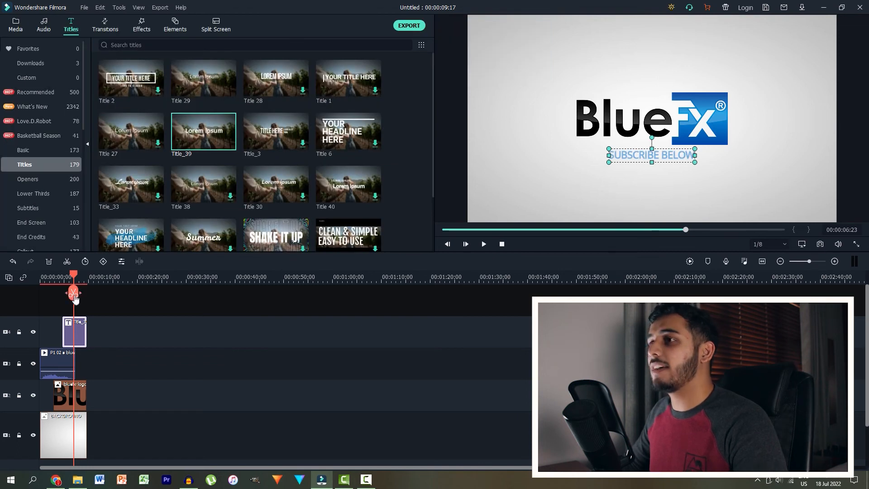
pyautogui.click(483, 244)
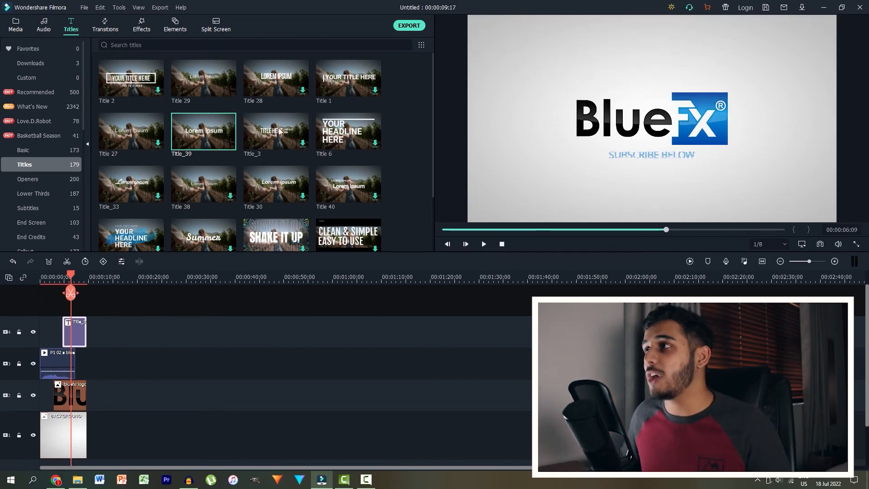
pyautogui.scroll(-3)
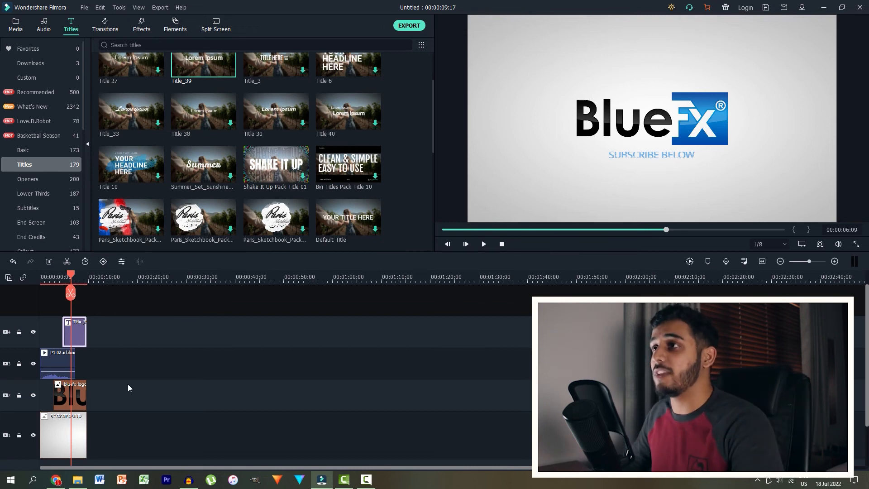
# Put LOGO 16 LENS on a new track 5 at the start of the timeline.
pyautogui.click(15, 25)
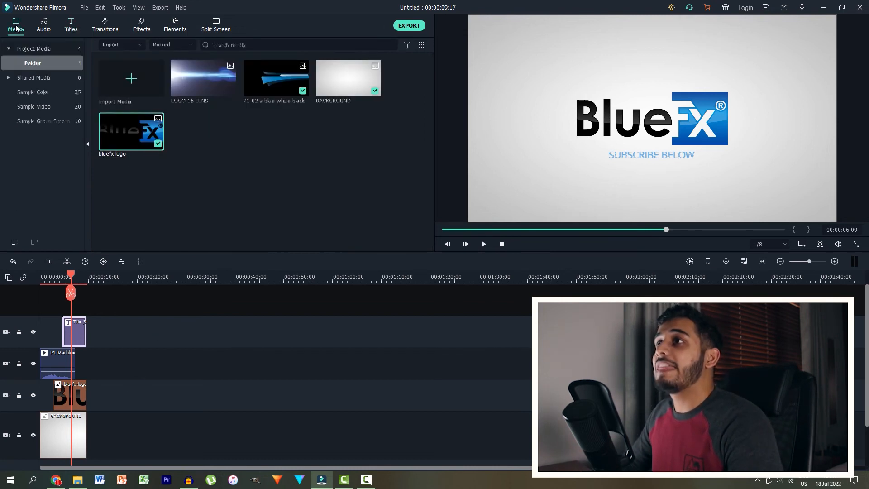
pyautogui.click(203, 76)
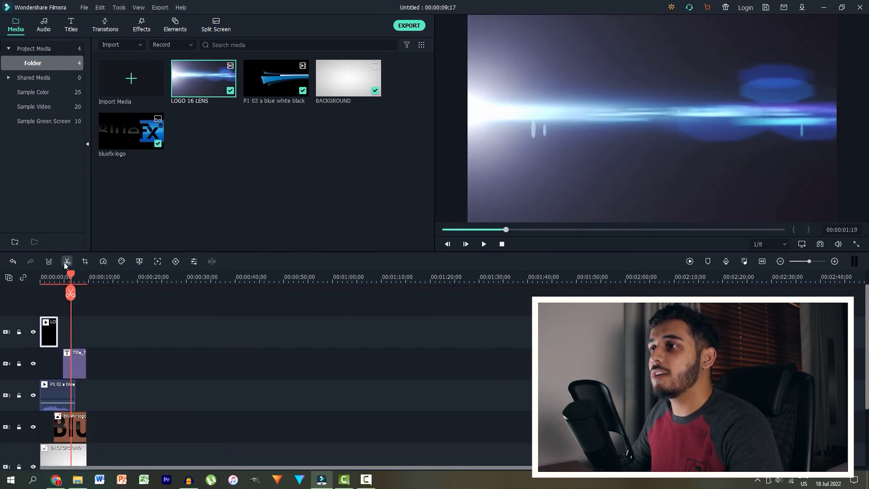
pyautogui.click(482, 244)
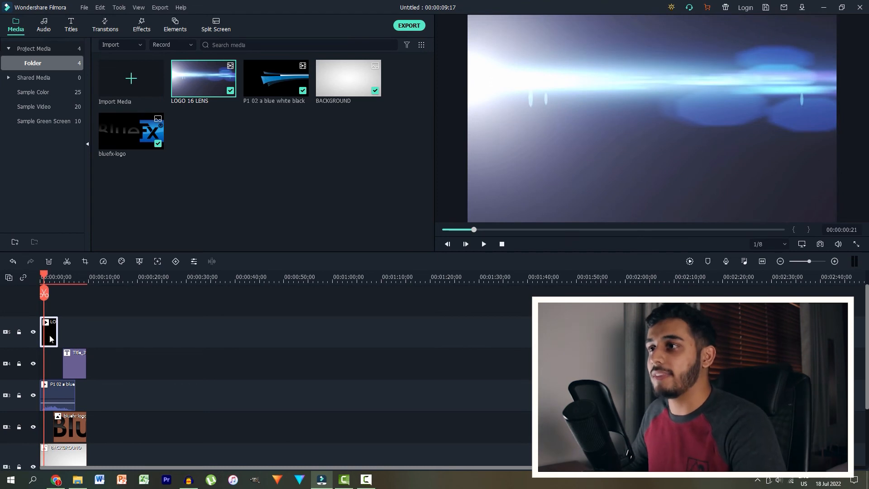
# Set the lens flare clip's blending mode to Screen and play the intro.
pyautogui.doubleClick(49, 331)
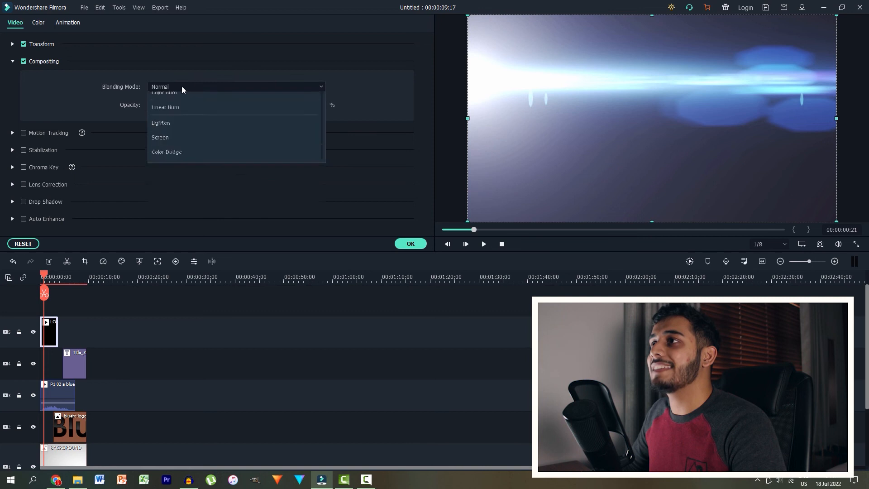
pyautogui.click(160, 137)
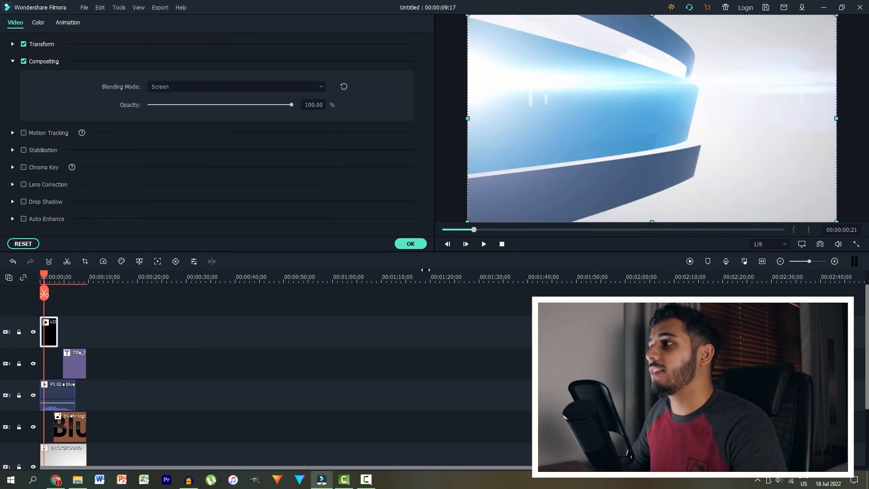
pyautogui.click(410, 244)
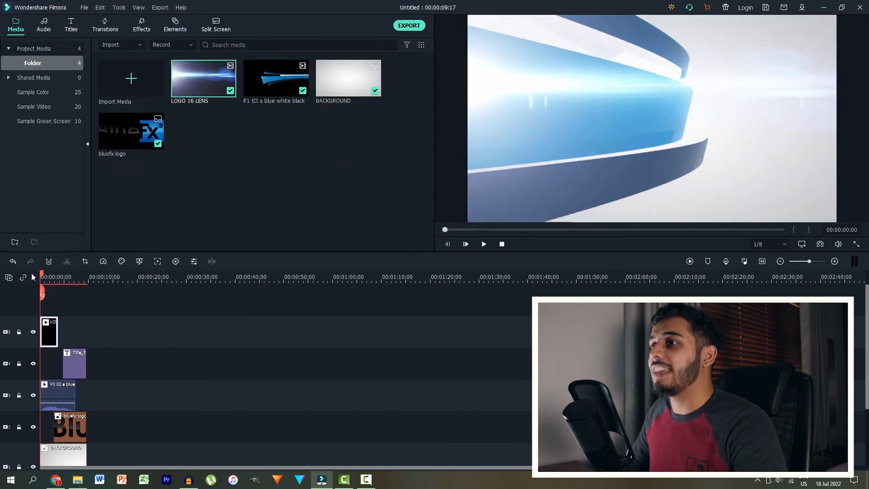
pyautogui.click(483, 244)
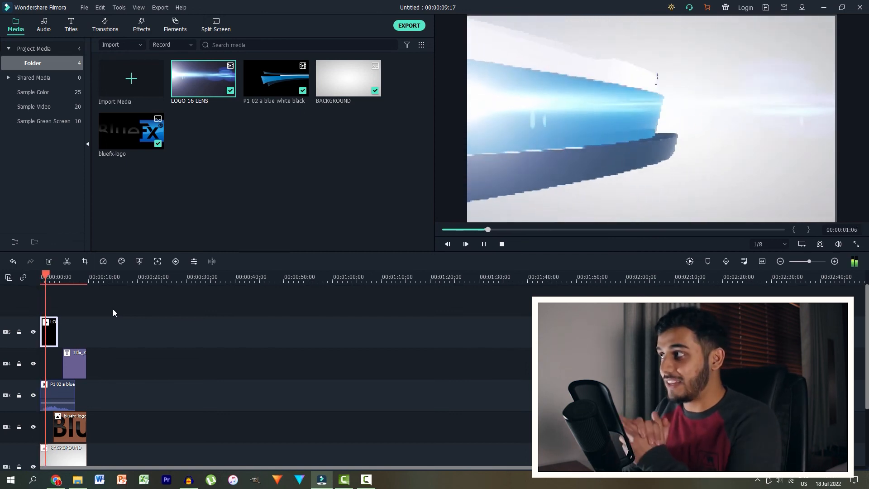